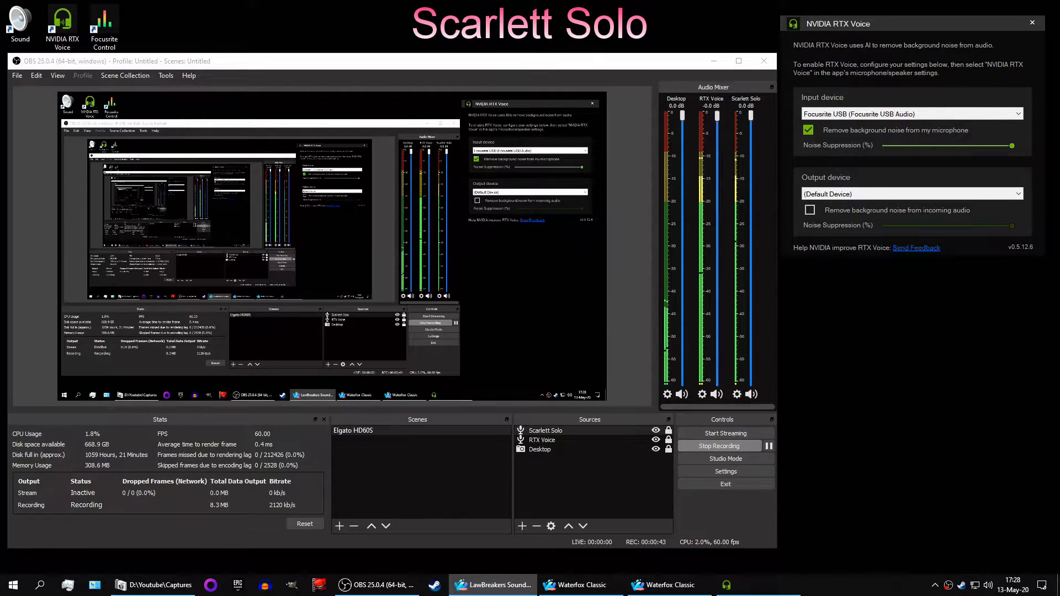
# Review the RTX Voice source's Compressor and Highpass filter settings, then close its Filters window.
pyautogui.click(545, 430)
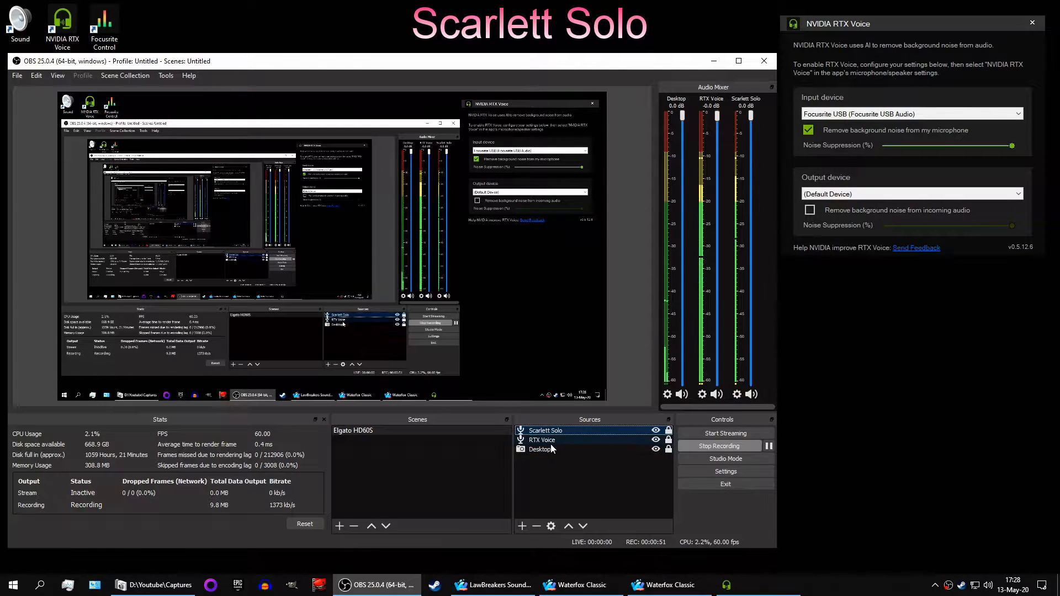
pyautogui.click(543, 441)
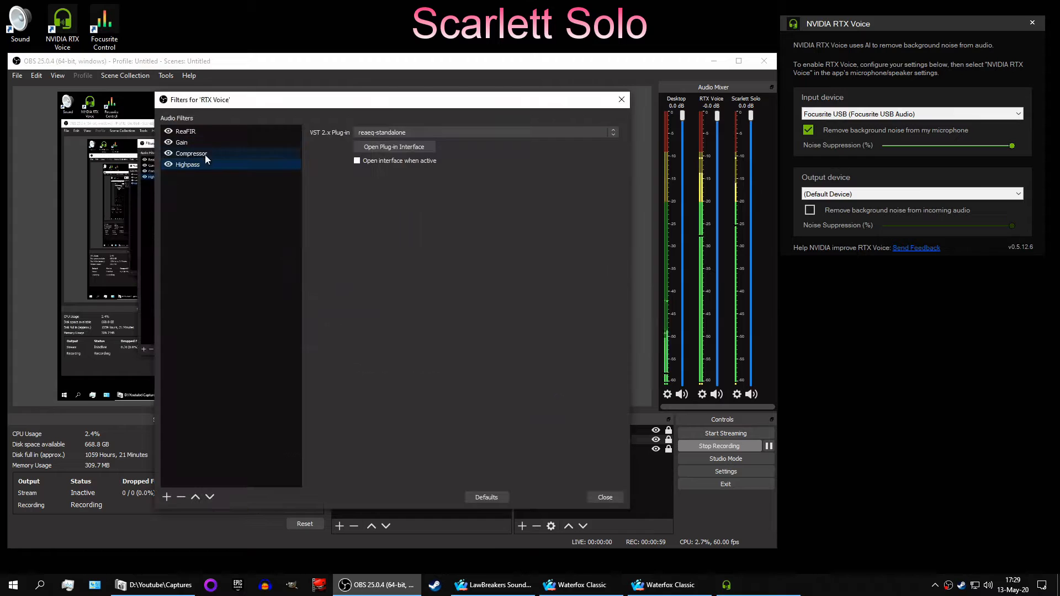
pyautogui.click(191, 153)
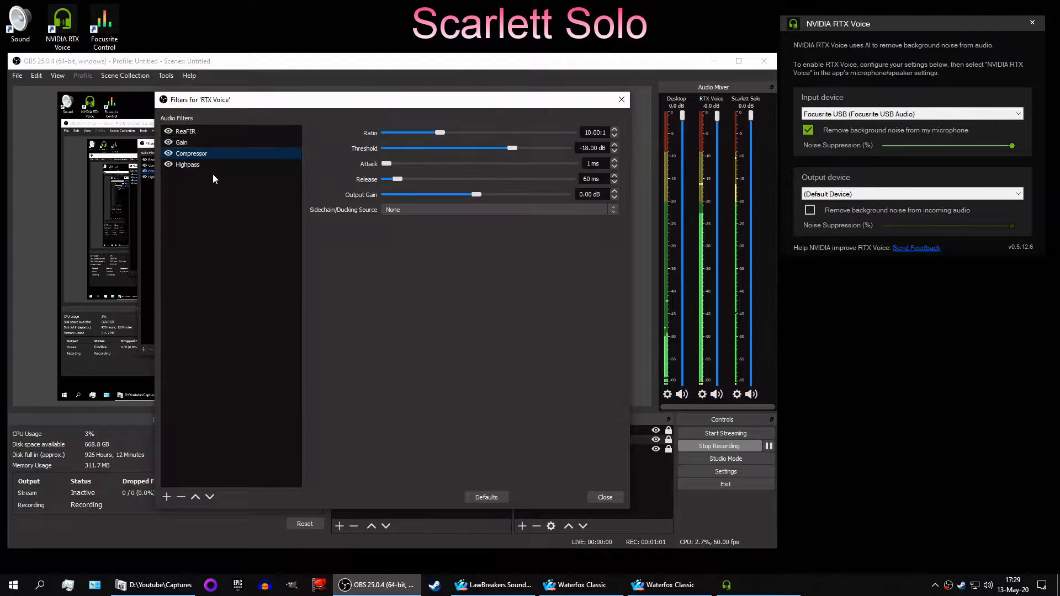
pyautogui.click(187, 165)
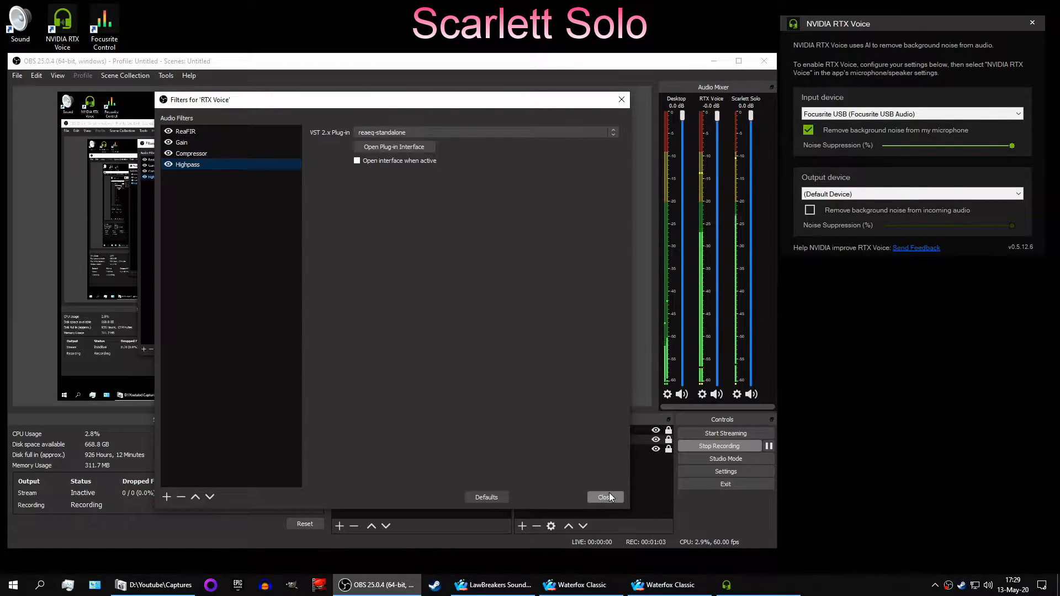
pyautogui.click(603, 497)
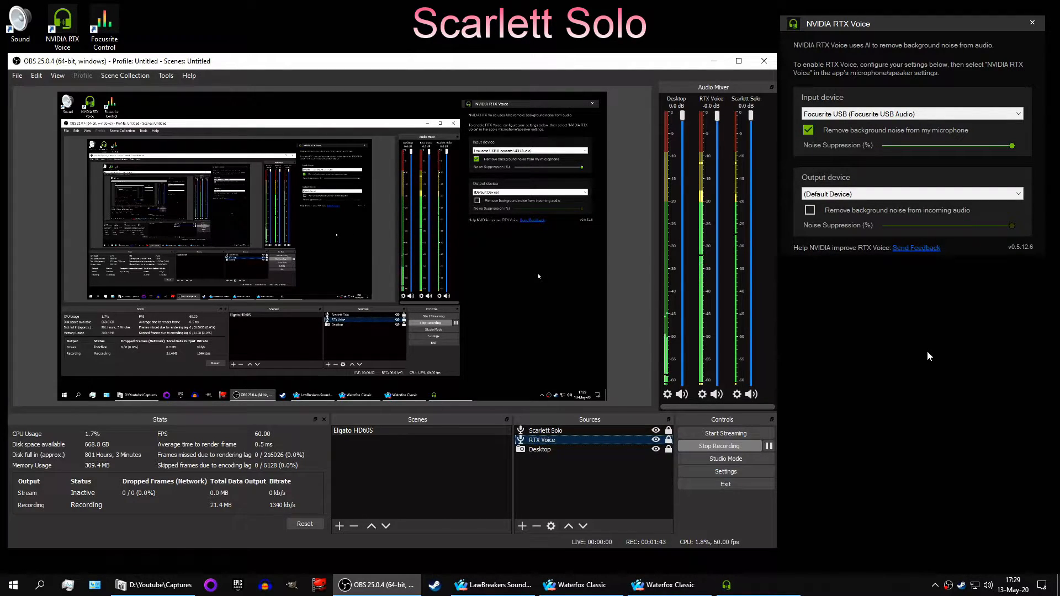
pyautogui.moveTo(945, 363)
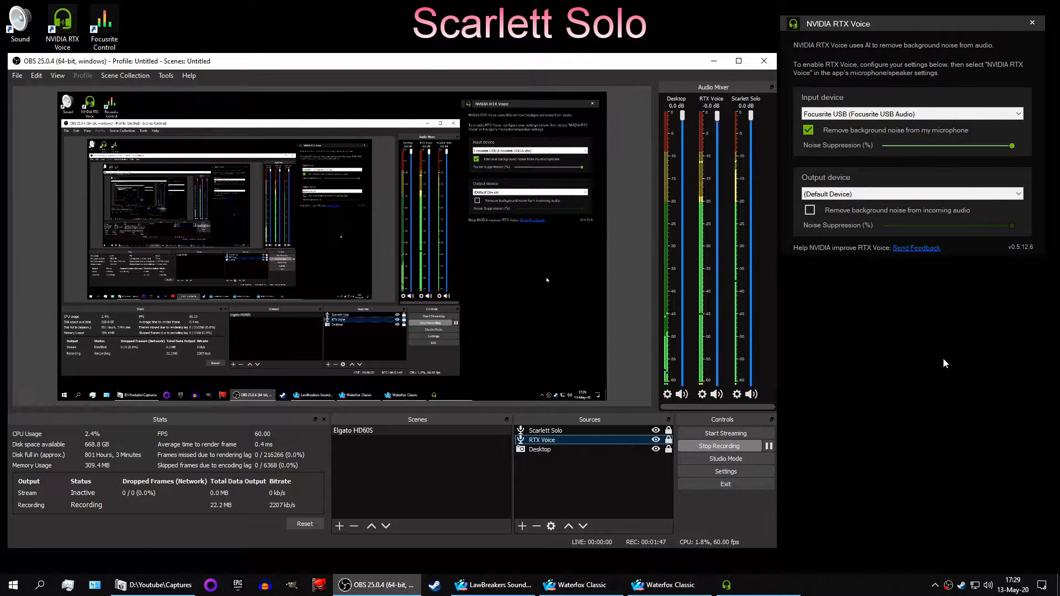
pyautogui.moveTo(921, 445)
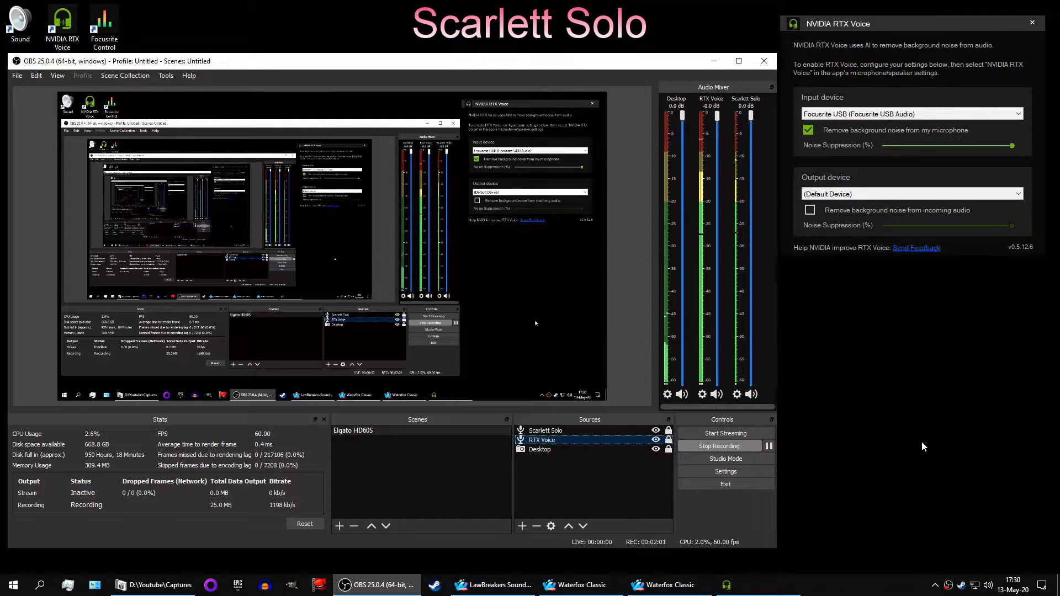
pyautogui.moveTo(914, 365)
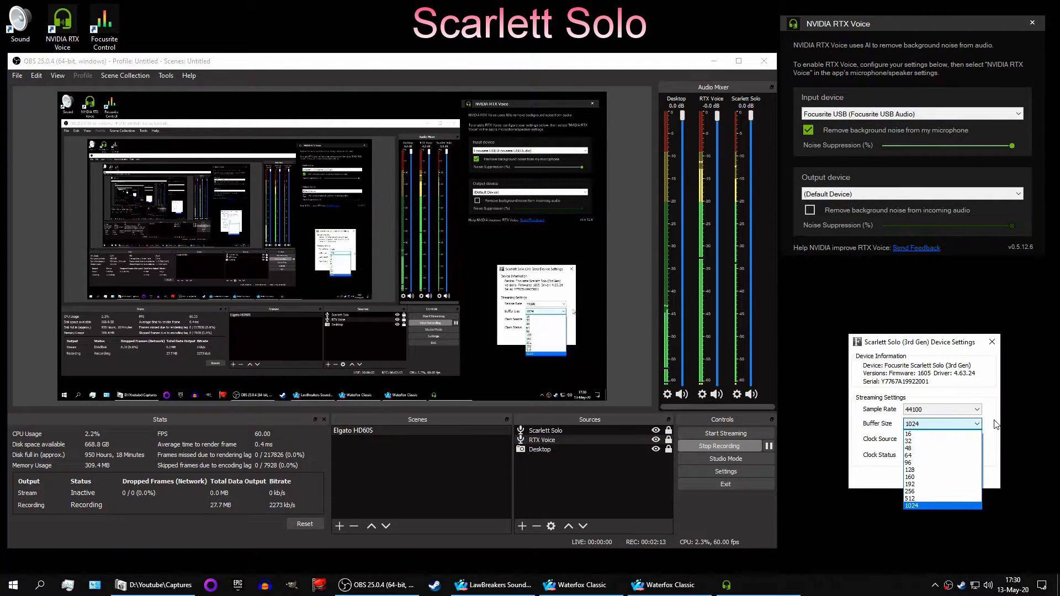
# Lower the Scarlett Solo buffer size from 1024 to 160, keeping 44100 sample rate.
pyautogui.click(911, 505)
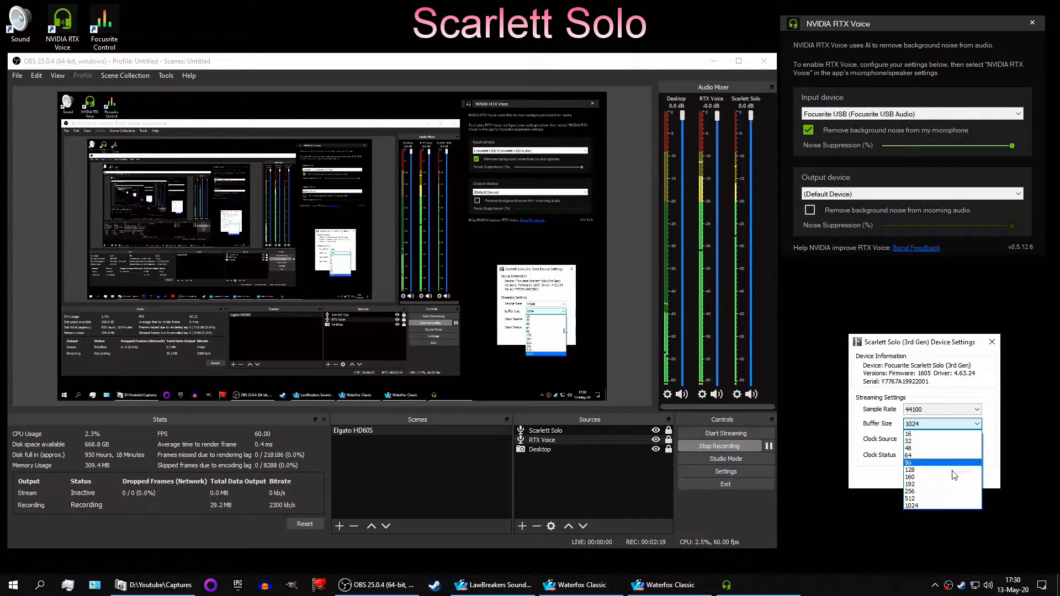
pyautogui.moveTo(934, 477)
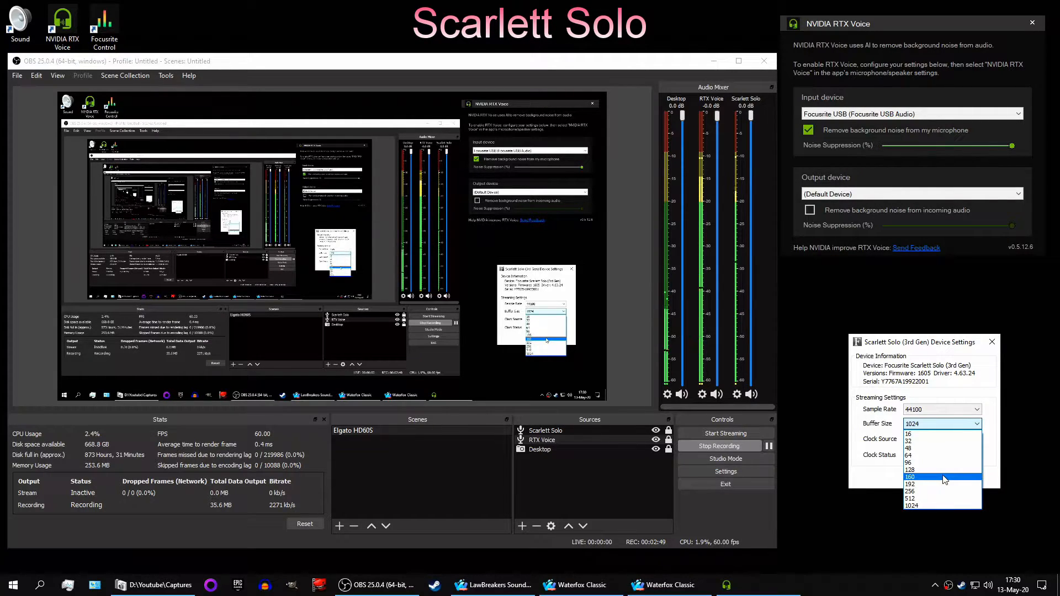
pyautogui.click(912, 477)
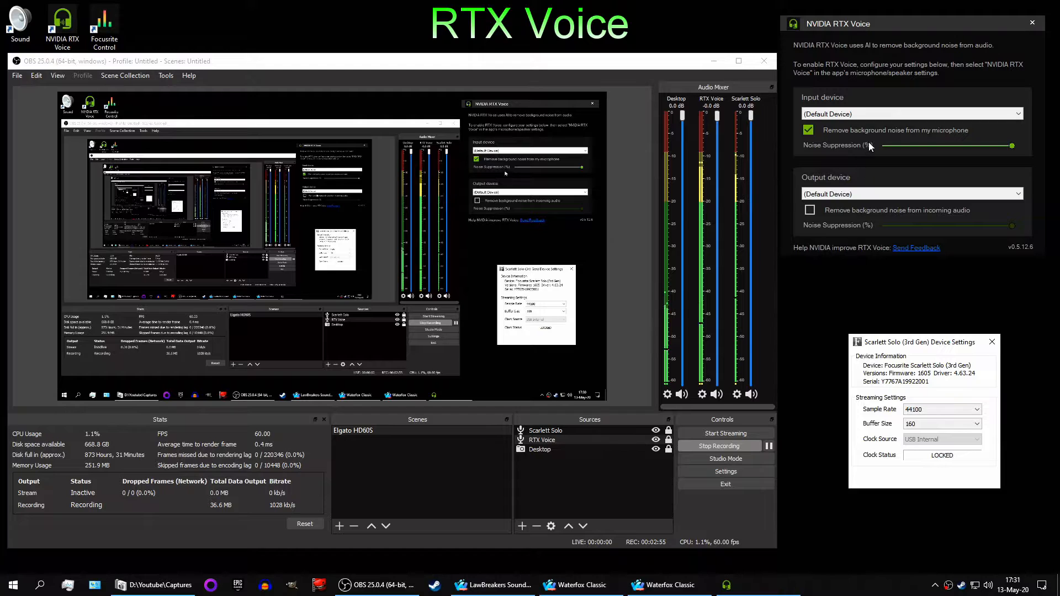
# Restore Focusrite USB as RTX Voice's input device, then reselect the RTX Voice source.
pyautogui.click(913, 113)
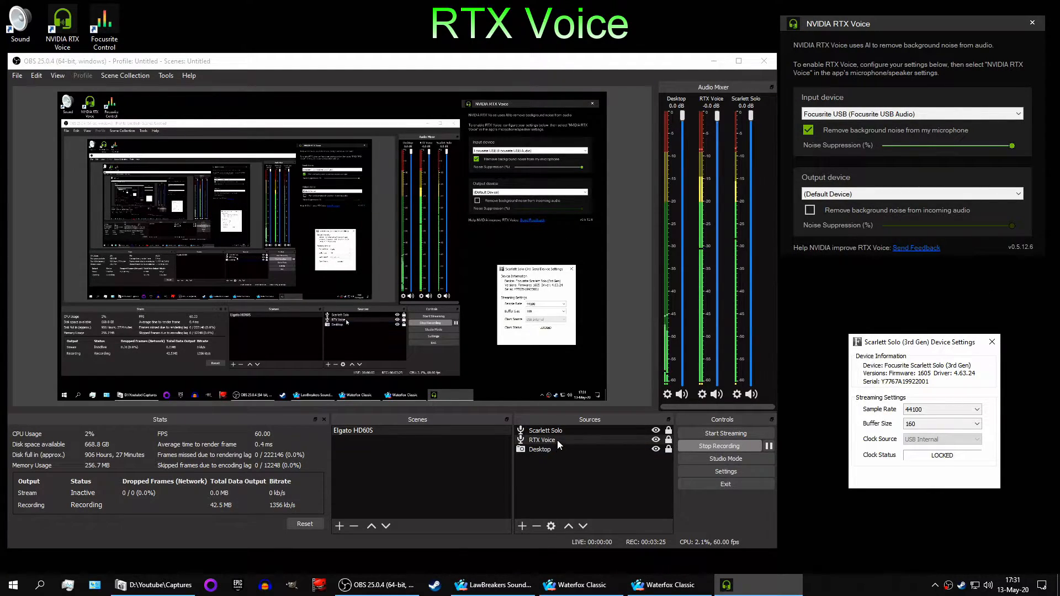
pyautogui.click(542, 440)
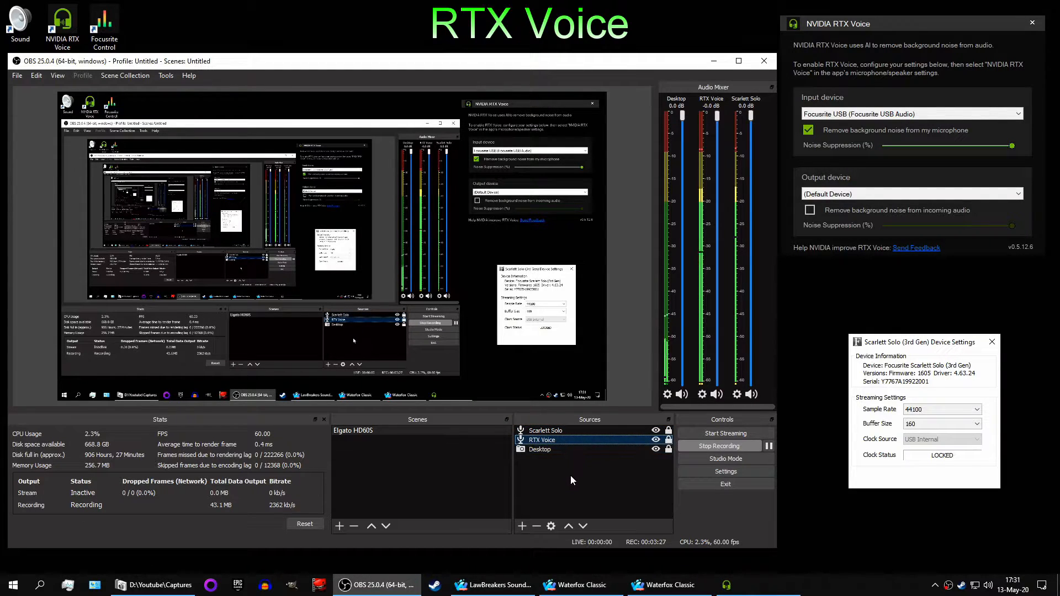
pyautogui.click(545, 430)
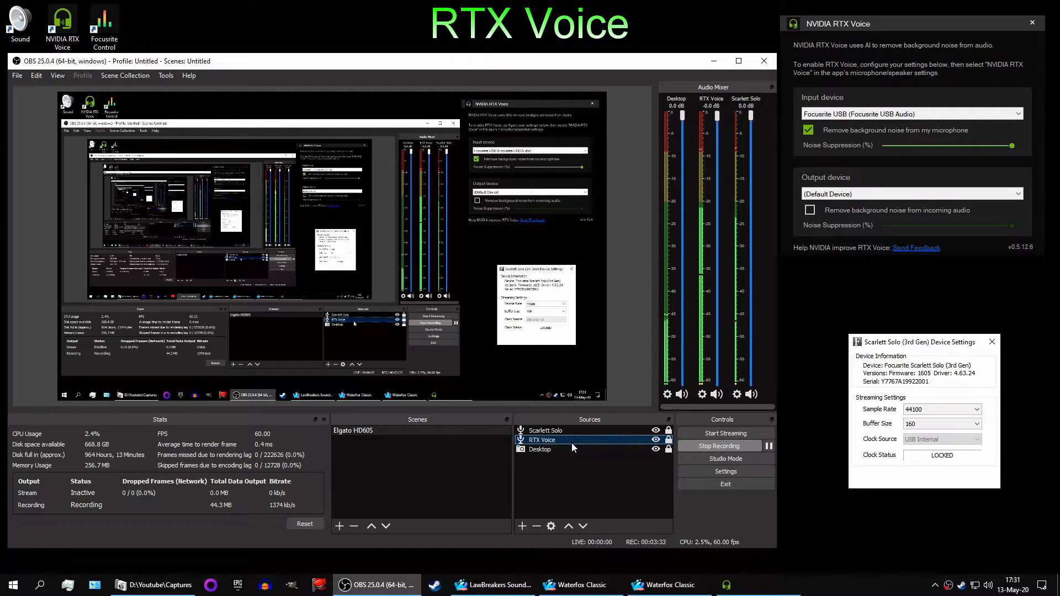
pyautogui.click(545, 430)
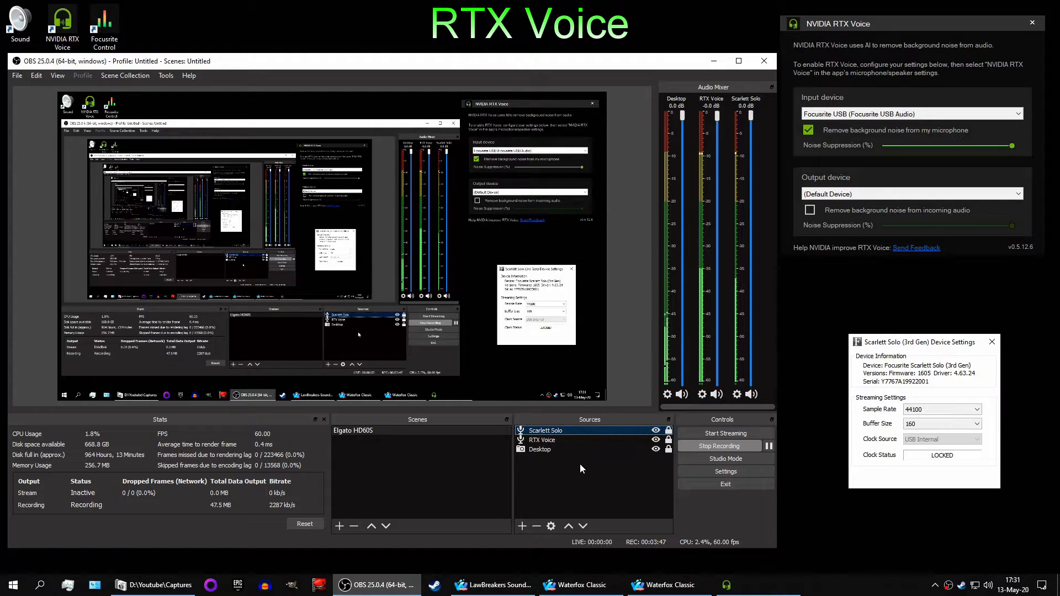
# Bring up the RTX Voice source's Filters window and select its ReaFIR filter.
pyautogui.rightClick(542, 440)
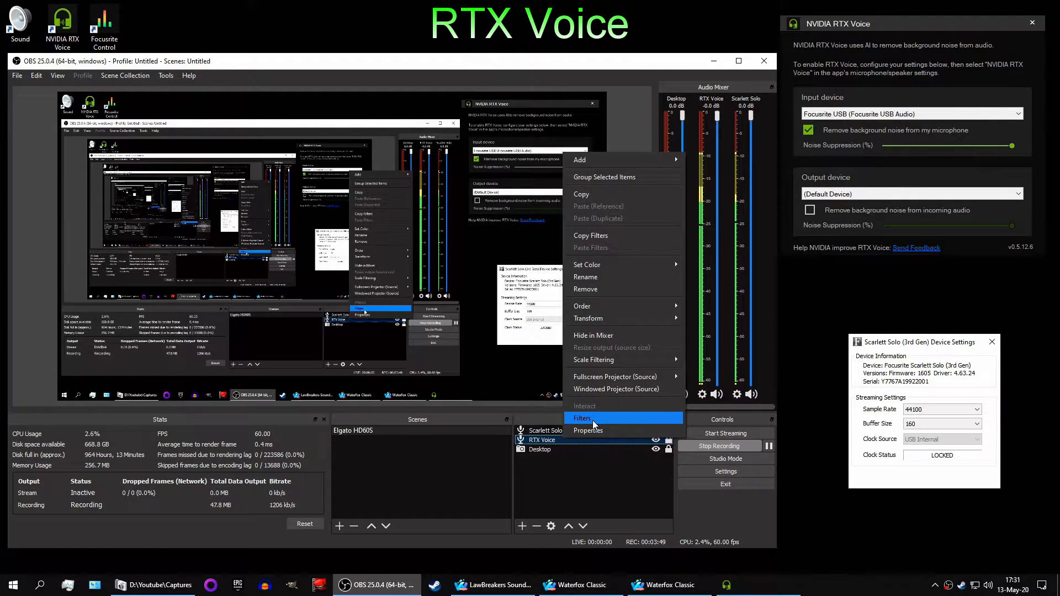
pyautogui.click(582, 417)
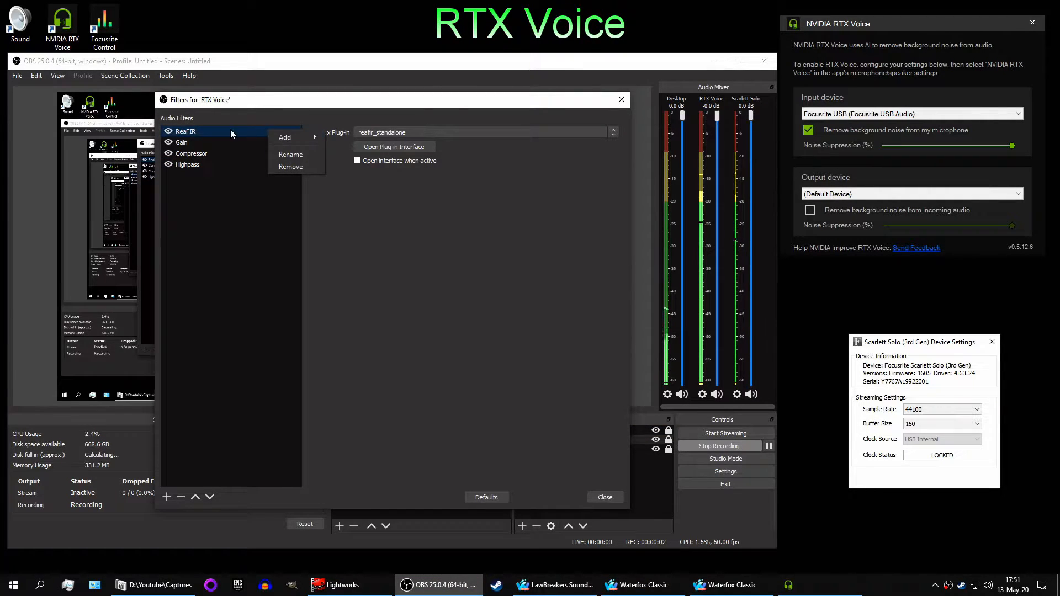
pyautogui.click(393, 147)
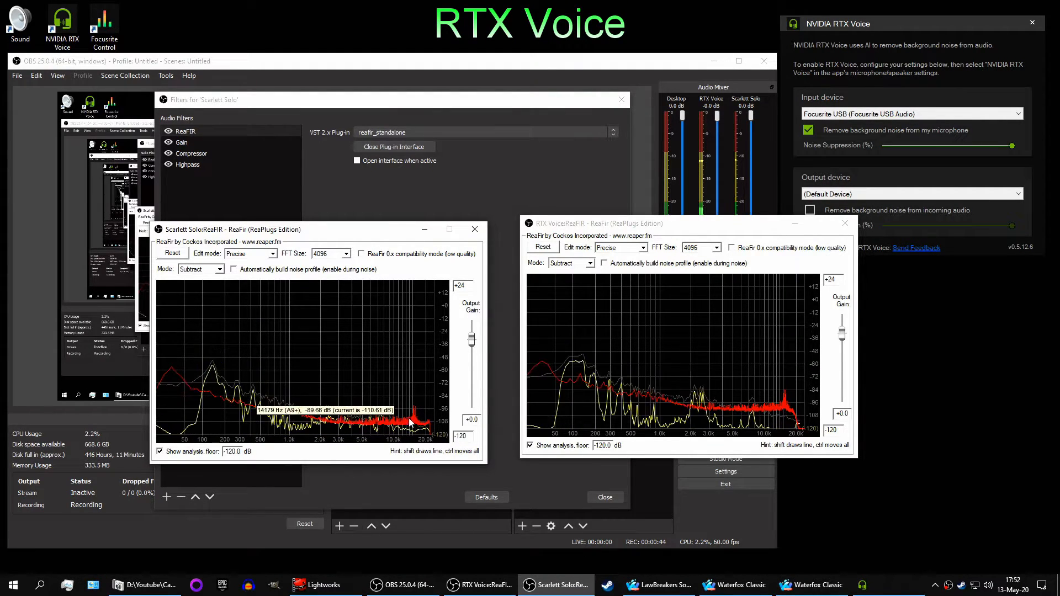
pyautogui.moveTo(395, 493)
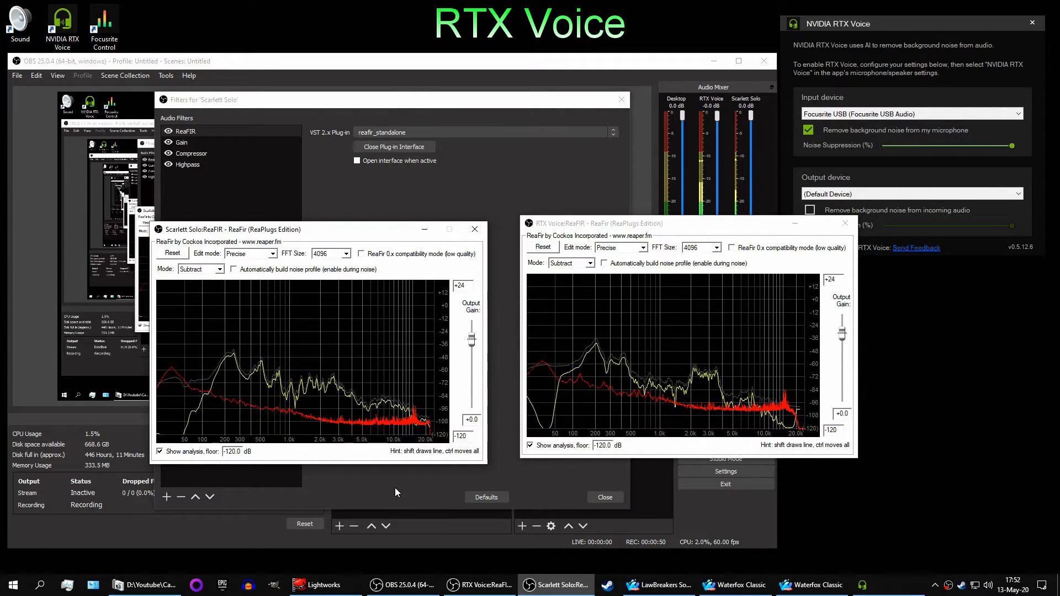
pyautogui.moveTo(580, 228)
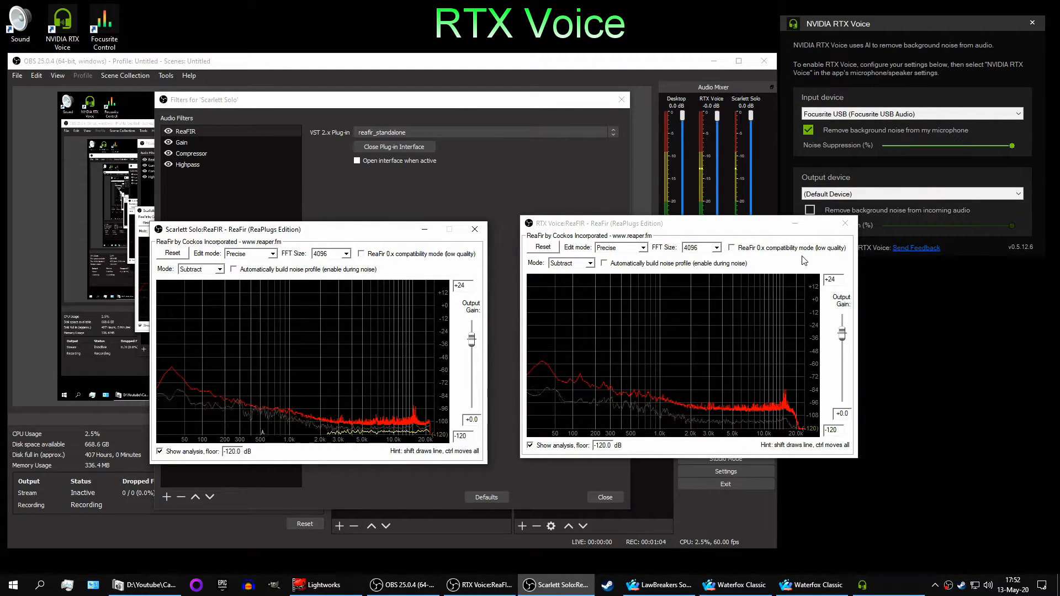
pyautogui.moveTo(700, 443)
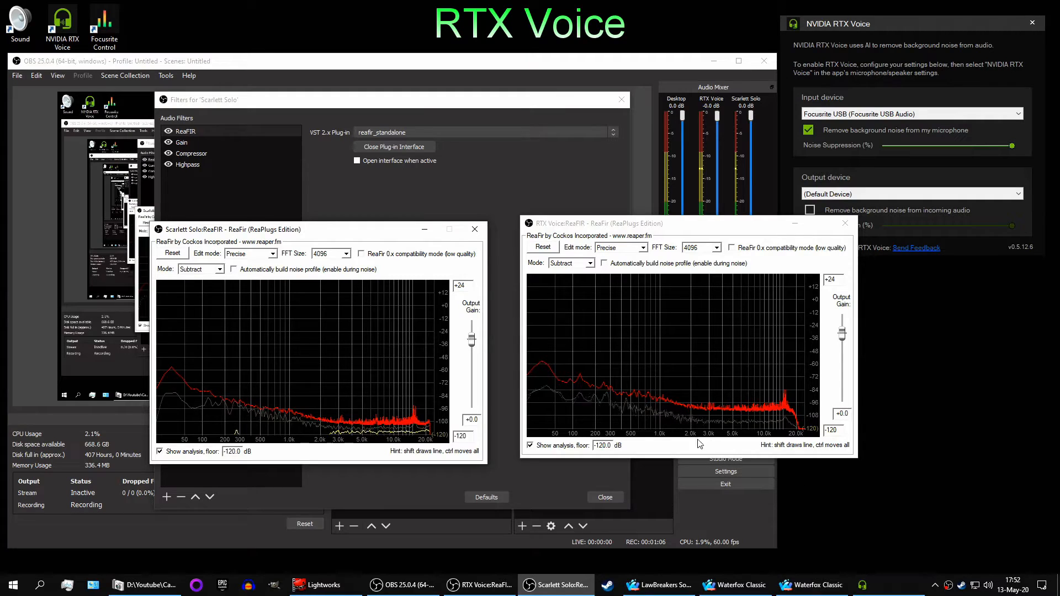
pyautogui.moveTo(588, 412)
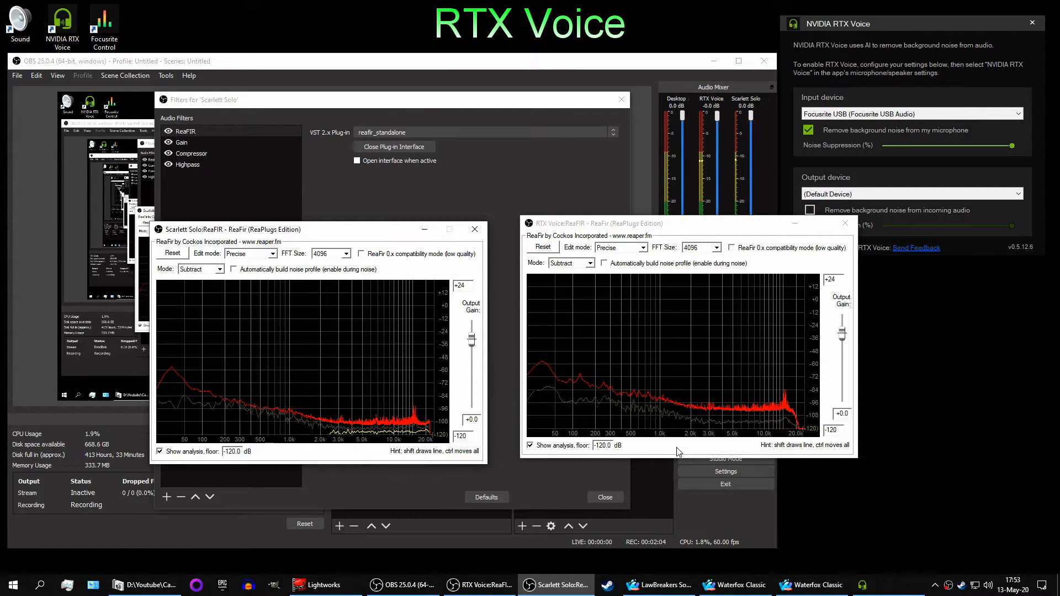
pyautogui.moveTo(655, 388)
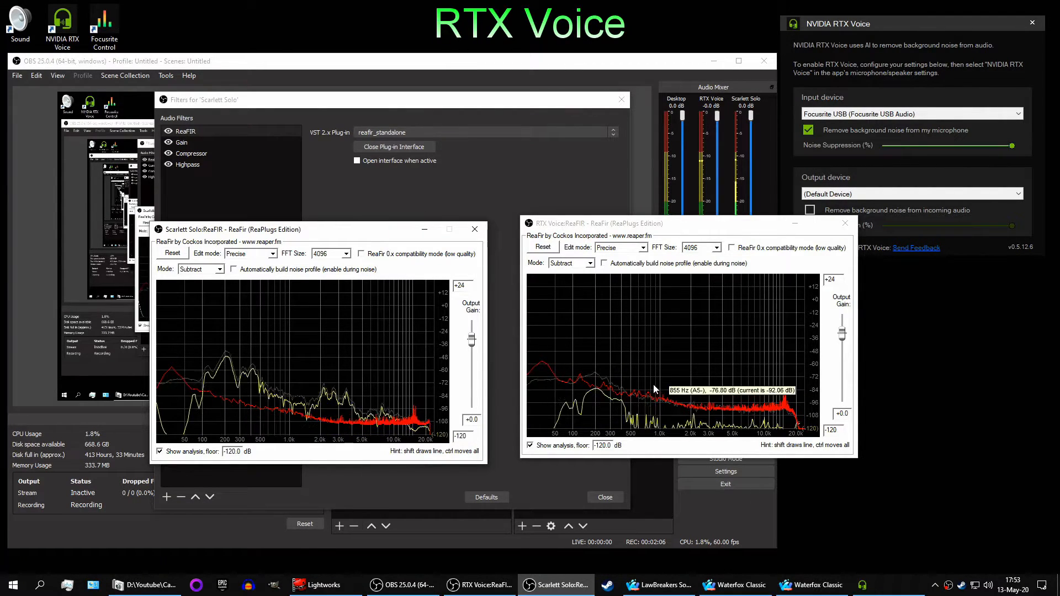